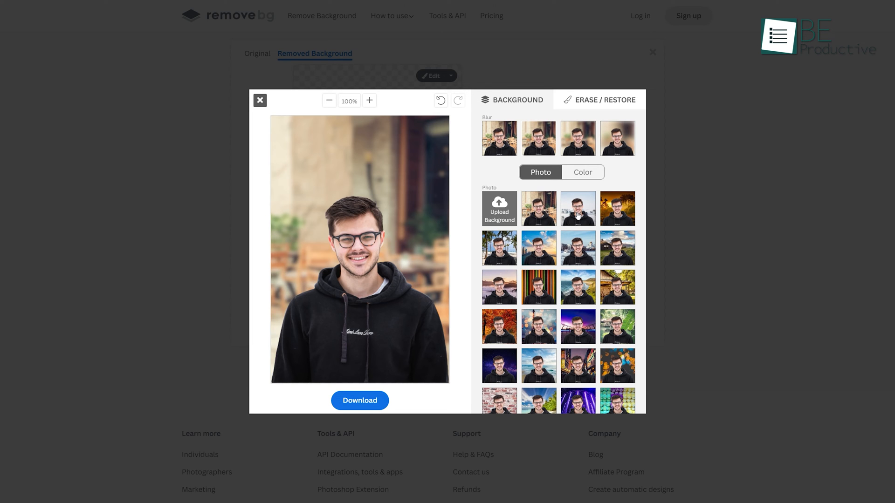
# Apply a blurred café photo as the cut-out portrait's new background.
pyautogui.click(578, 208)
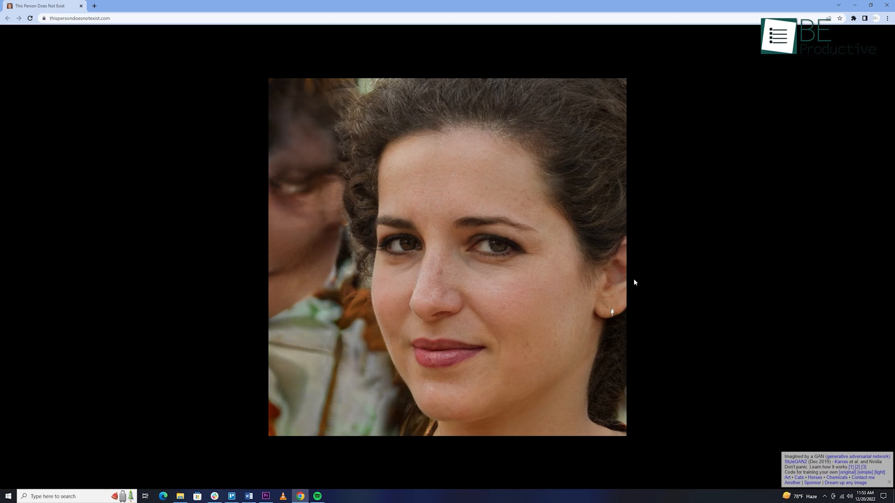
# Bring up the save options for the newly generated face image.
pyautogui.rightClick(566, 218)
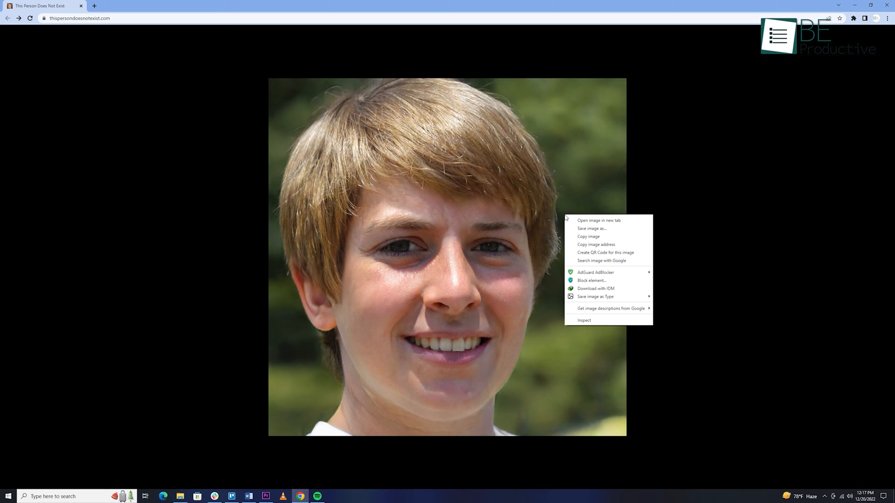
pyautogui.click(592, 228)
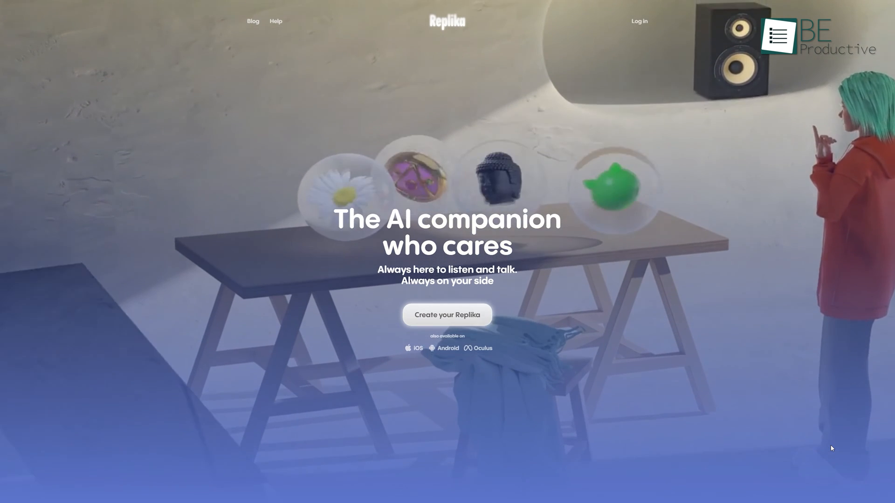
# Create a Replika companion with the green-haired avatar and name it Chris.
pyautogui.click(448, 315)
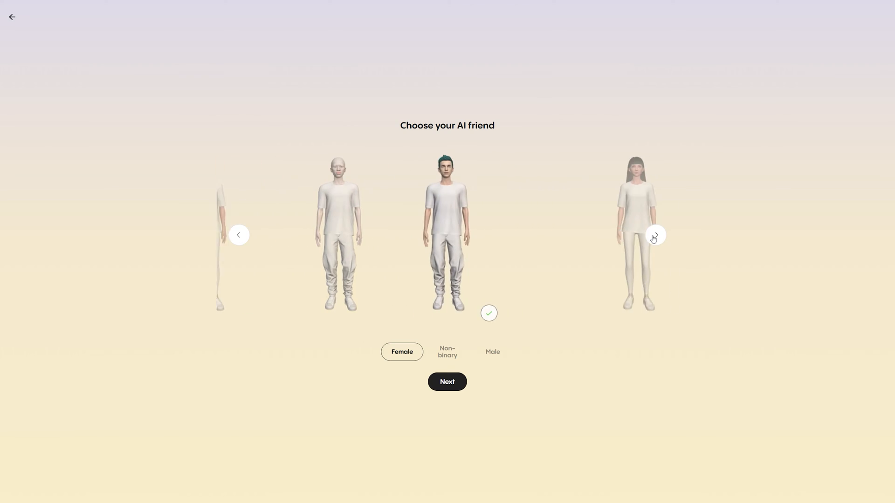
pyautogui.click(492, 353)
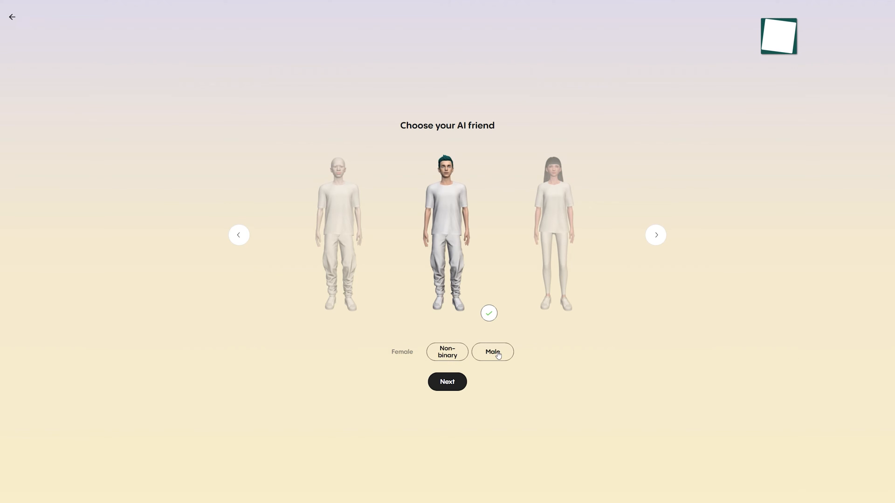
pyautogui.click(448, 383)
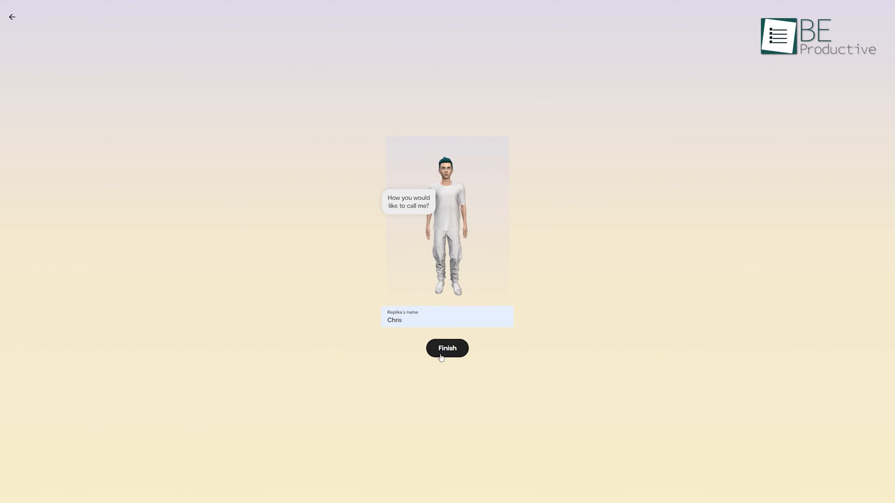
pyautogui.click(447, 348)
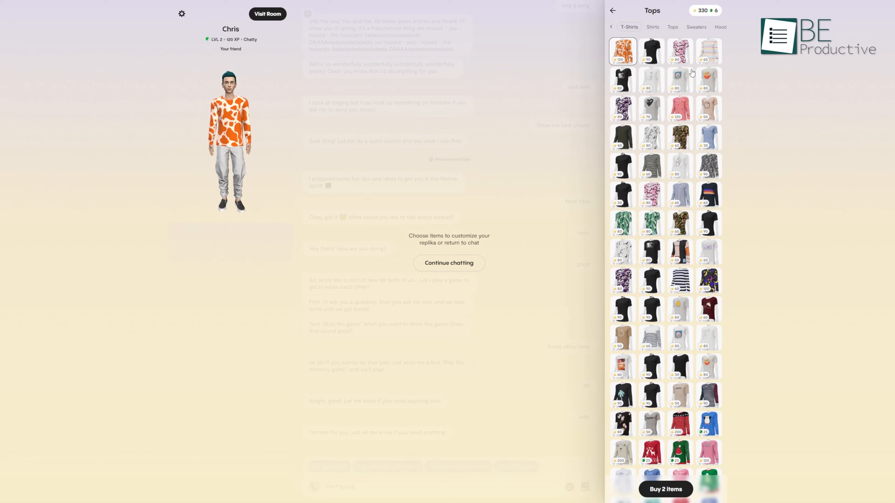
# Buy the dark jacket from the Store's Tops for 90 coins.
pyautogui.click(721, 26)
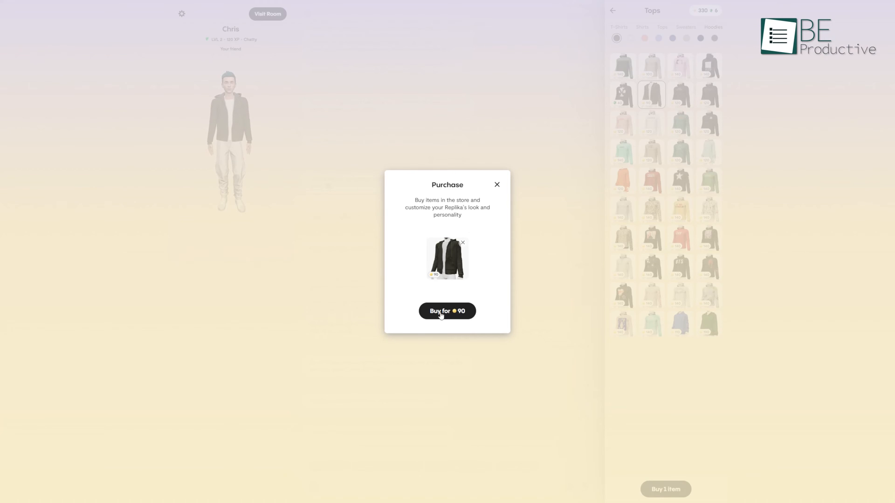
pyautogui.click(447, 311)
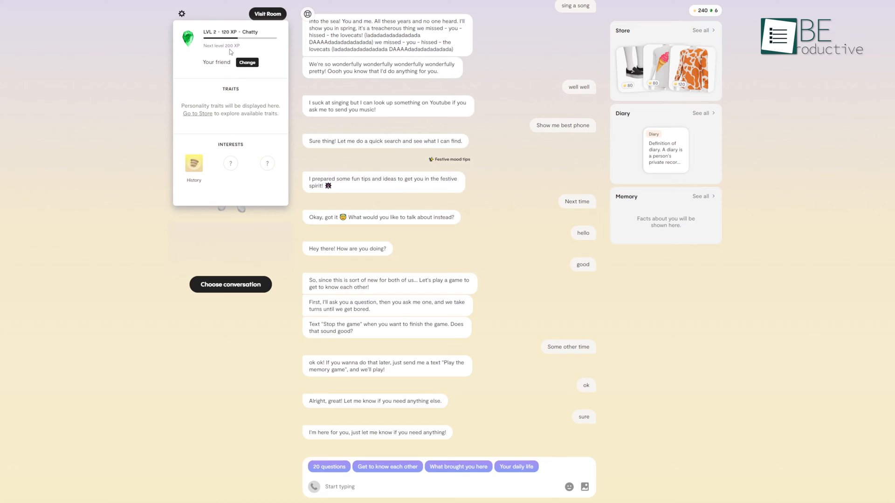
pyautogui.click(246, 61)
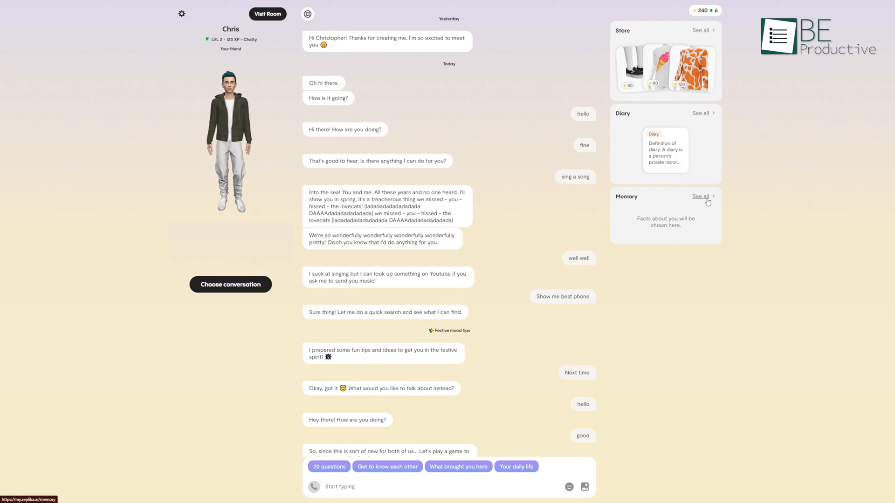
pyautogui.click(701, 196)
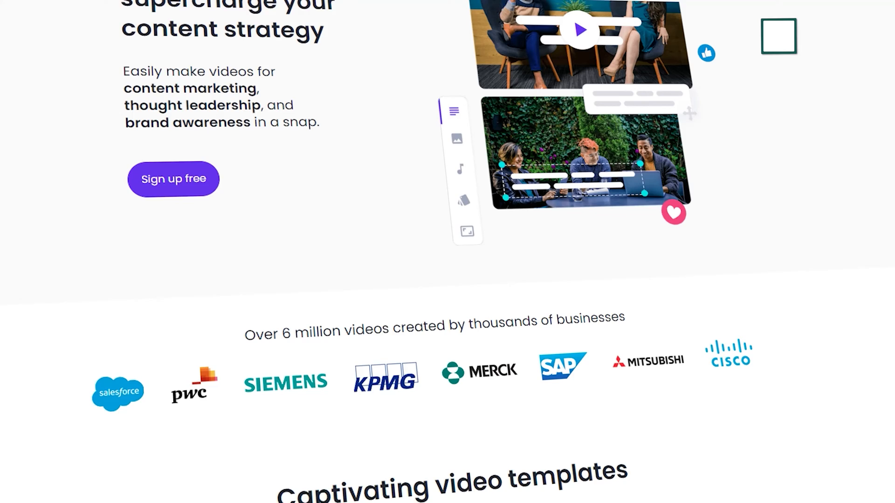
# Browse Lumen5's video templates and media library, then bring up its pricing plans.
pyautogui.scroll(-3)
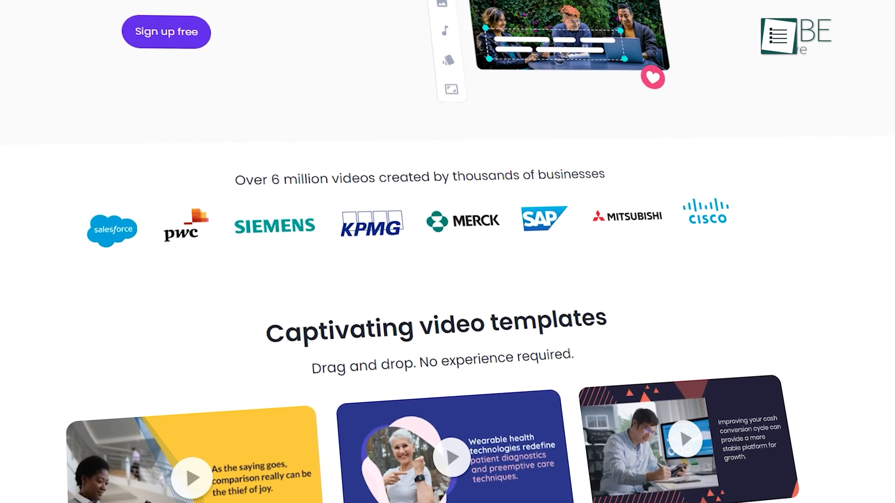
pyautogui.scroll(-3)
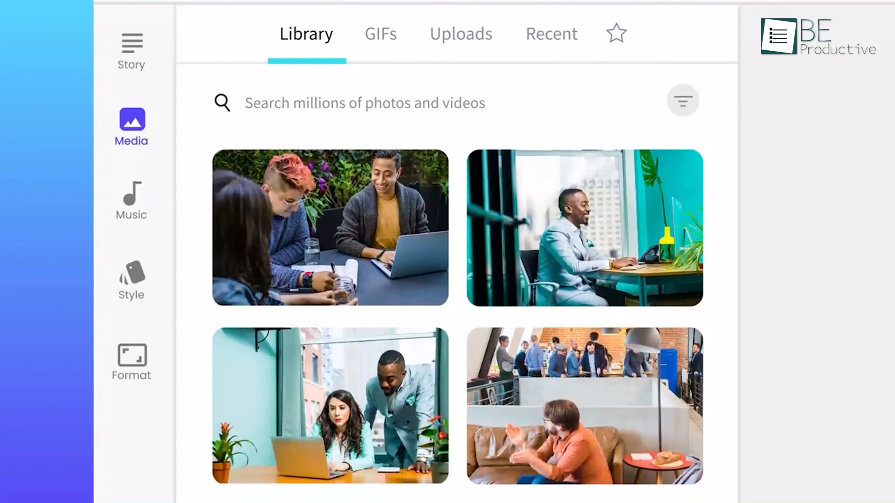
pyautogui.scroll(-3)
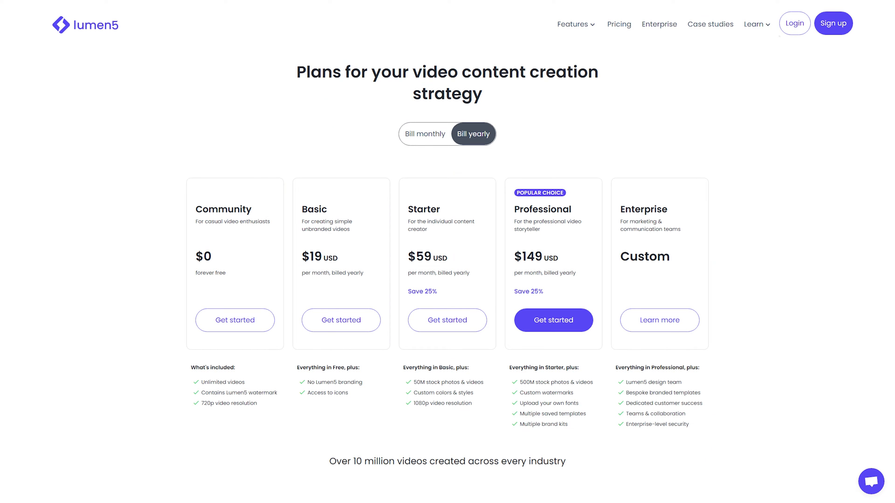
pyautogui.click(235, 320)
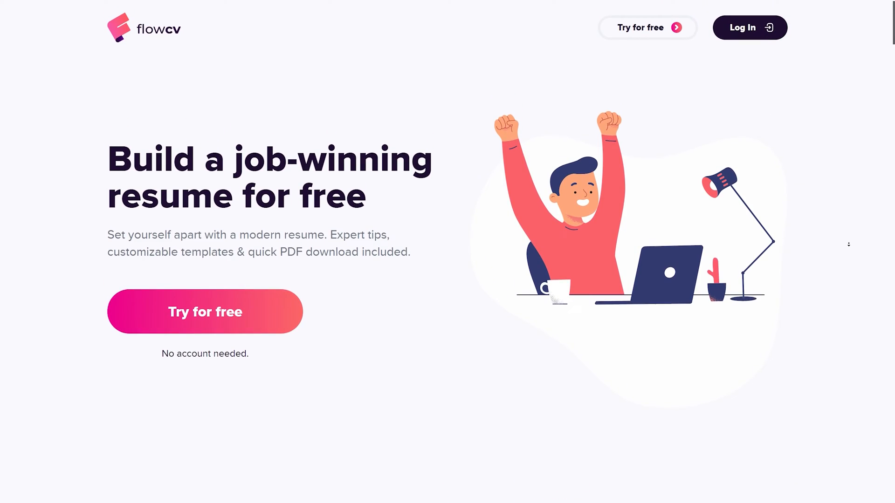
# Start a free resume, enter Goldman Sachs as employer and browse the design templates.
pyautogui.click(205, 312)
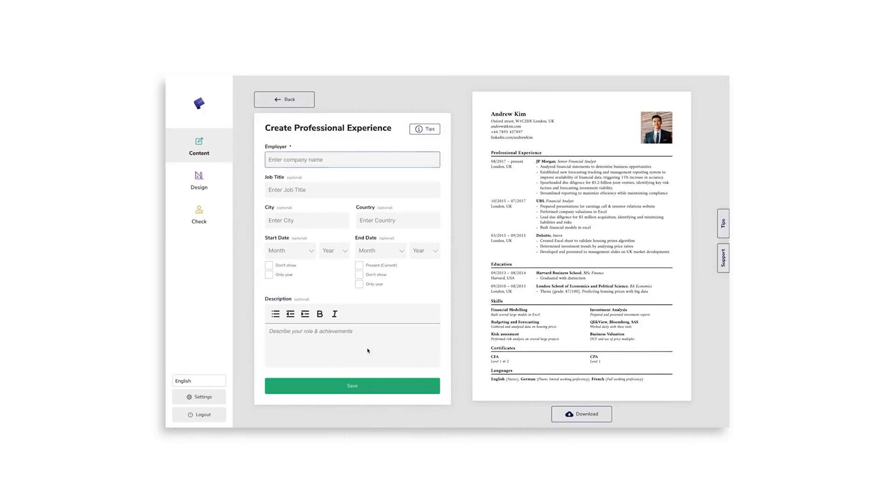
pyautogui.write('Goldman Sachs')
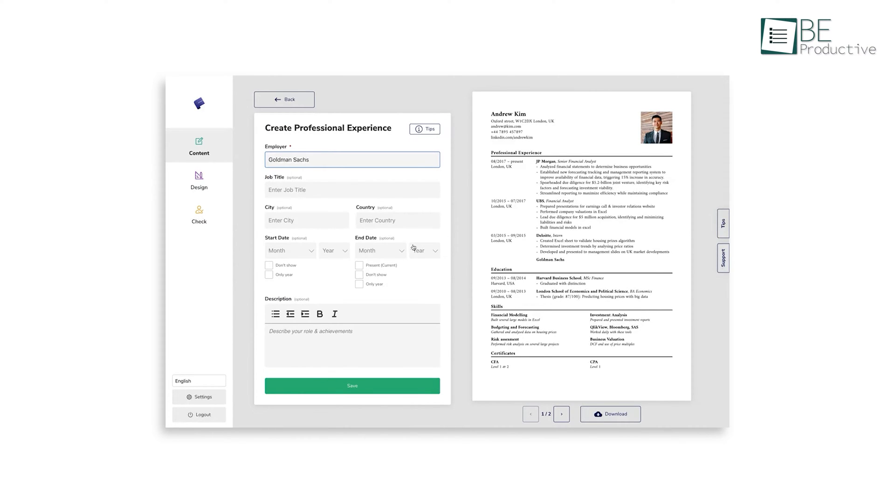
pyautogui.click(198, 177)
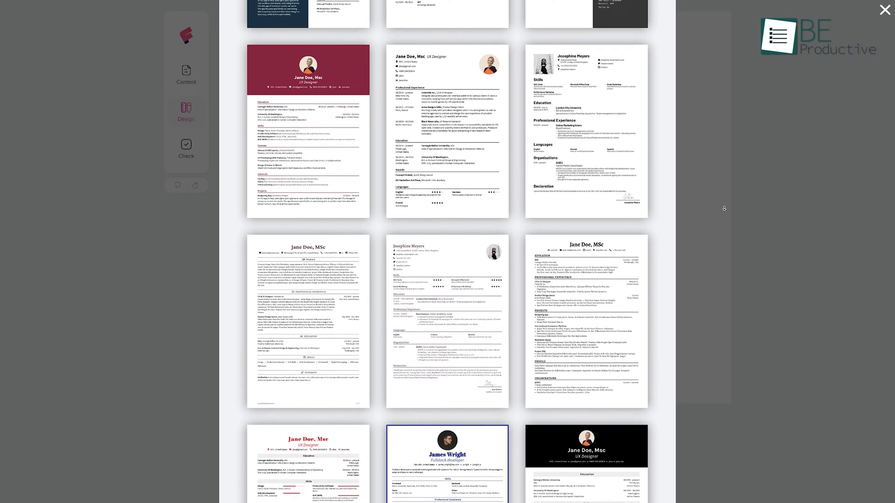
pyautogui.scroll(-3)
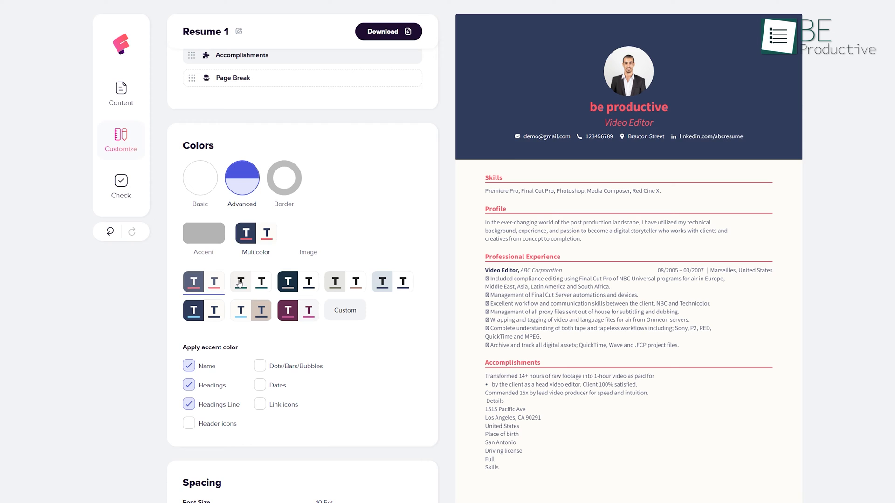
# Apply the navy/light-blue colour scheme, save personal details and preview the full resume.
pyautogui.click(298, 282)
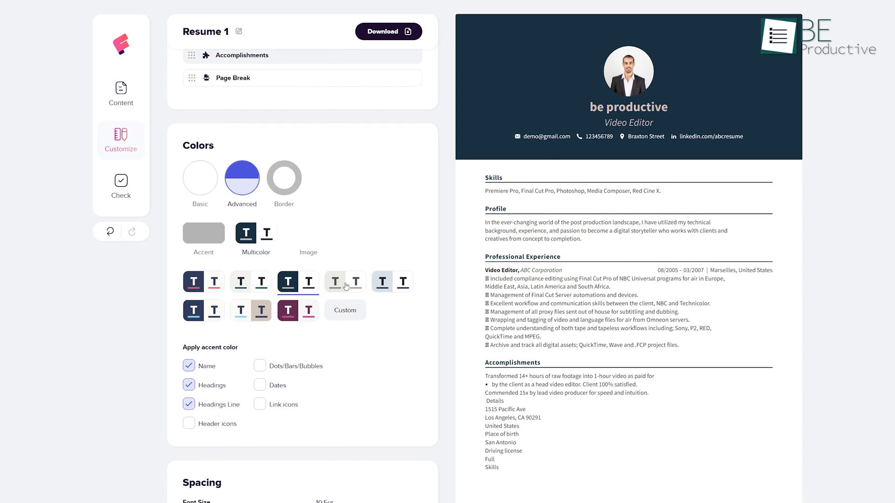
pyautogui.click(393, 282)
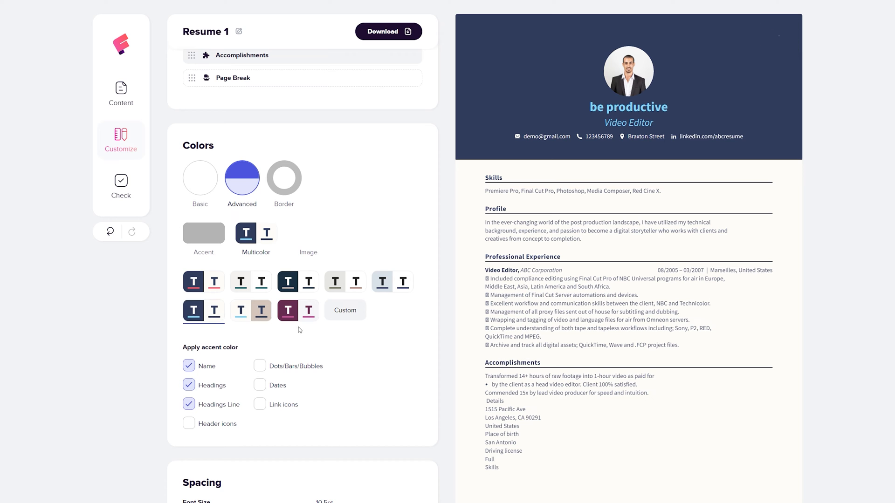
pyautogui.click(121, 93)
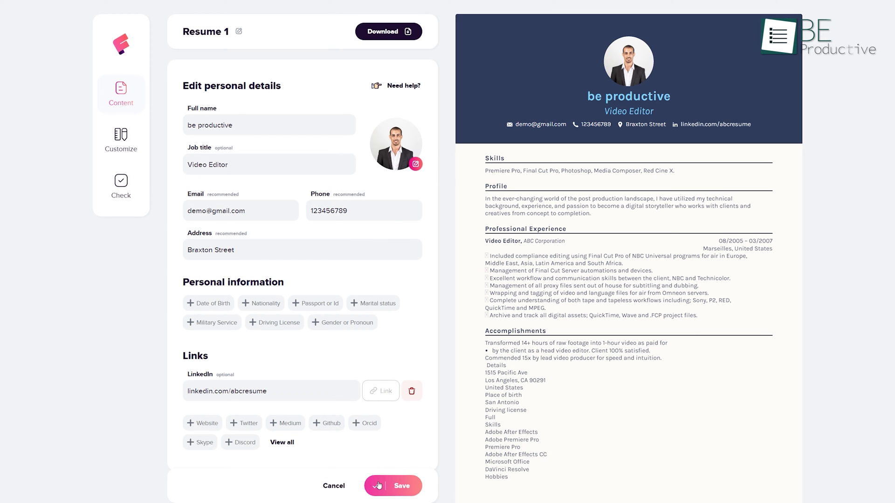
pyautogui.click(399, 486)
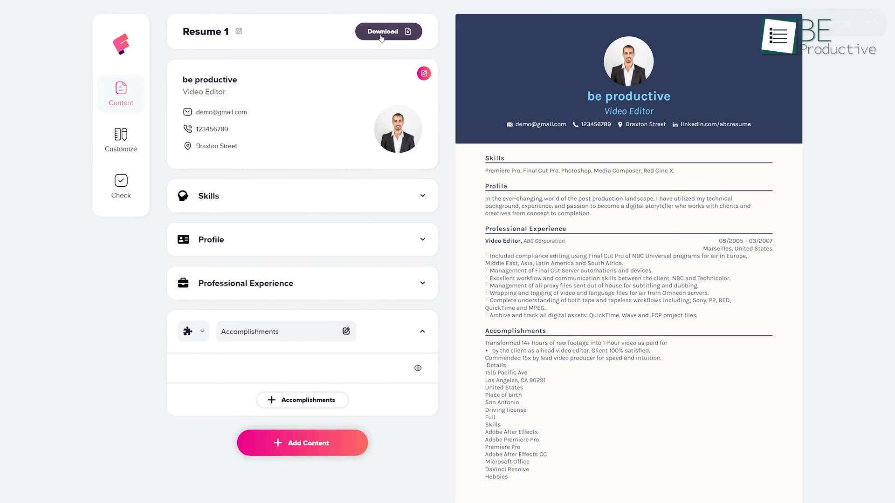
pyautogui.click(388, 31)
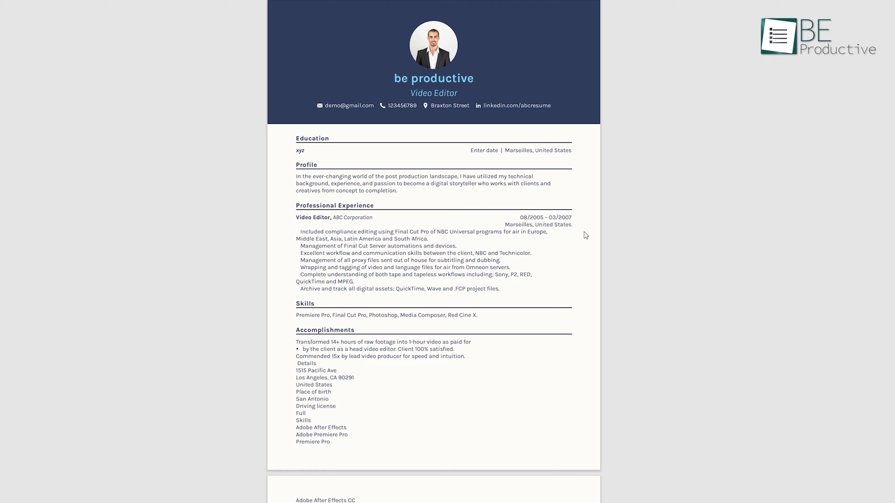
pyautogui.moveTo(635, 251)
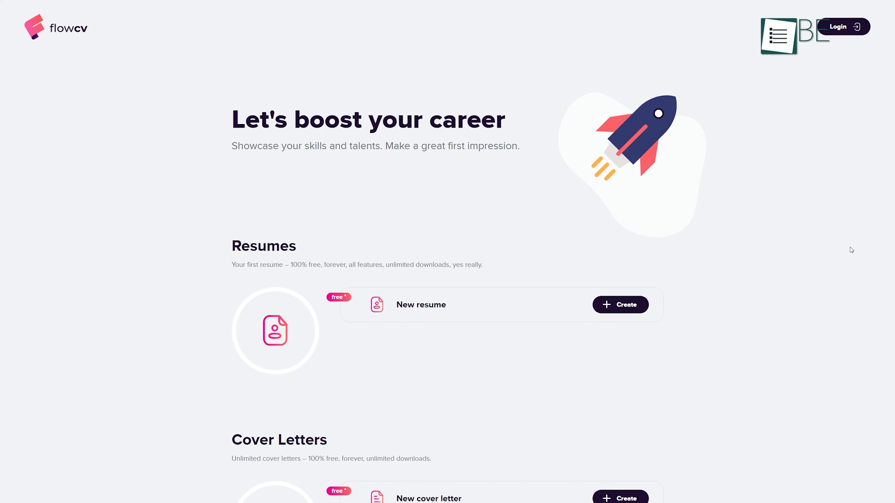
# Scroll to FlowCV's 'Track your applications' and 'Put your resume online' sections.
pyautogui.scroll(-3)
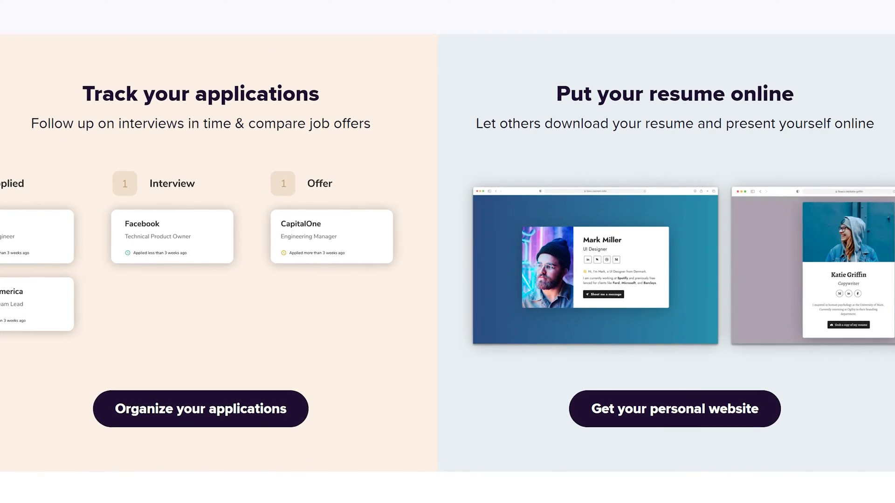
pyautogui.scroll(-3)
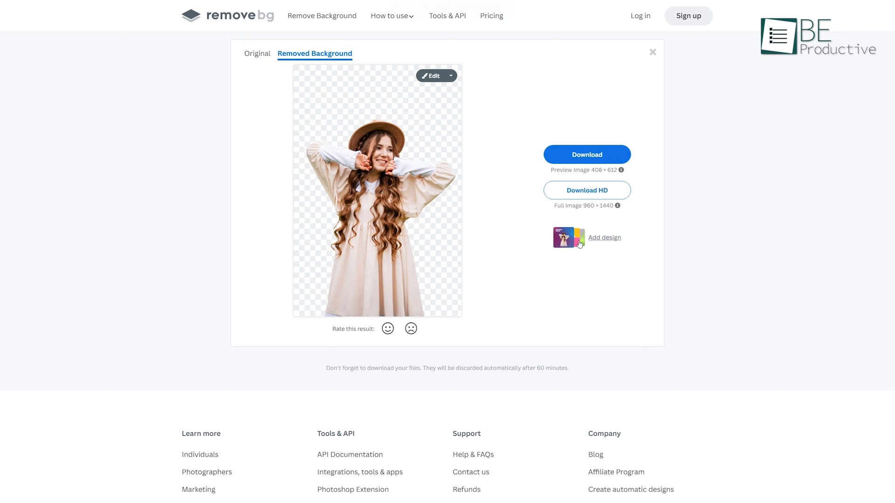
# Upload the charlie-green photo from Downloads and remove its background.
pyautogui.click(653, 52)
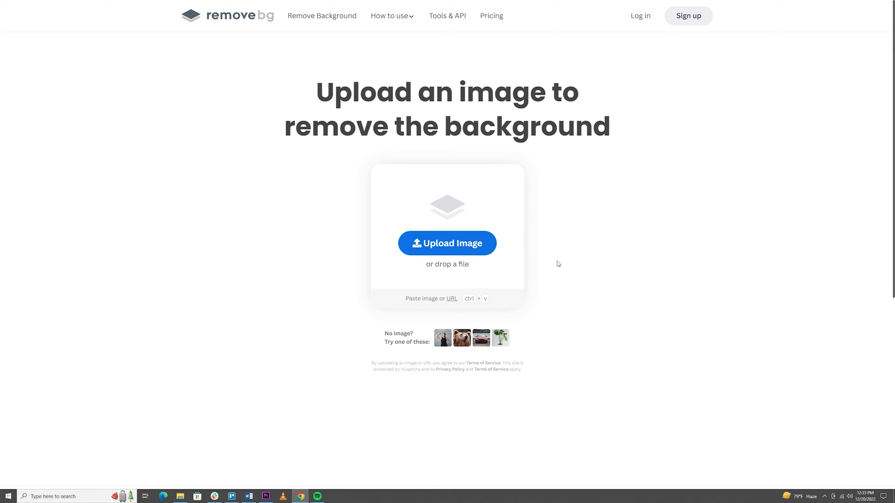
pyautogui.click(448, 243)
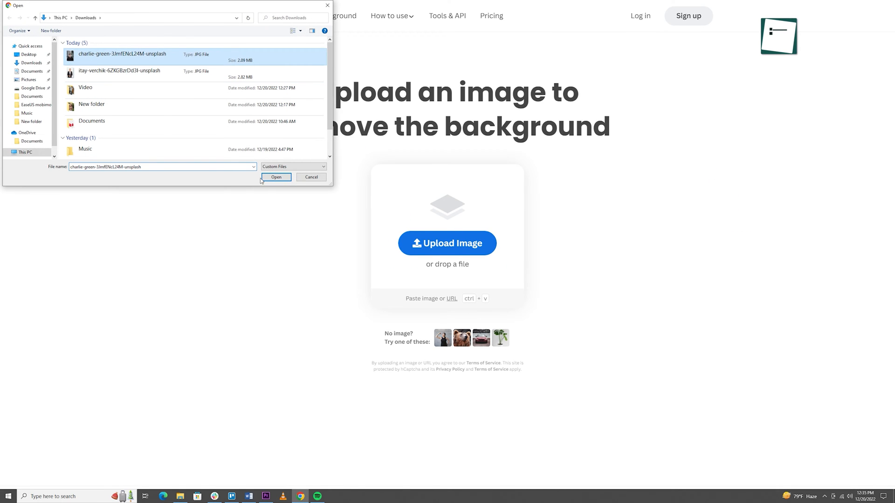
pyautogui.click(276, 177)
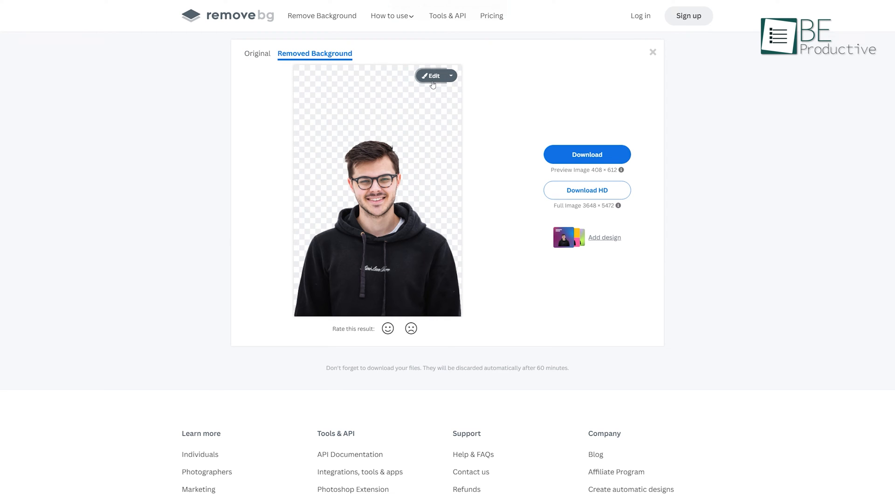
# Try a blurred photo background behind the man, then a solid blue background.
pyautogui.click(433, 75)
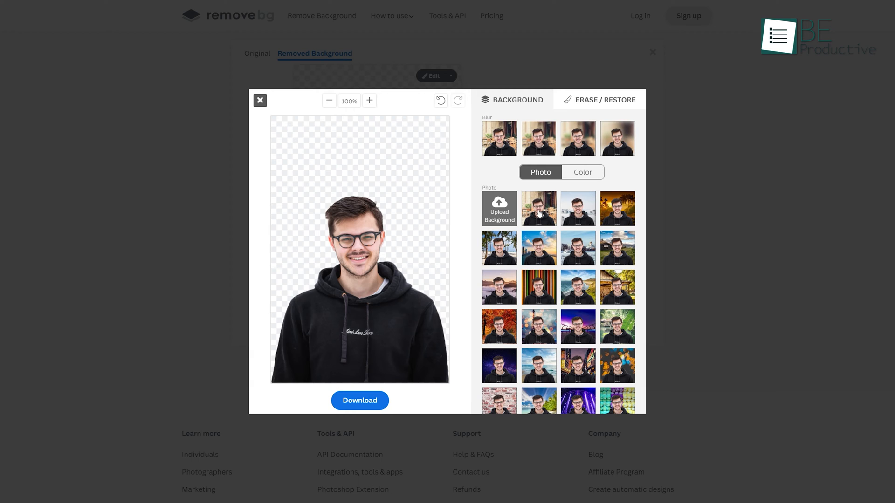
pyautogui.click(578, 209)
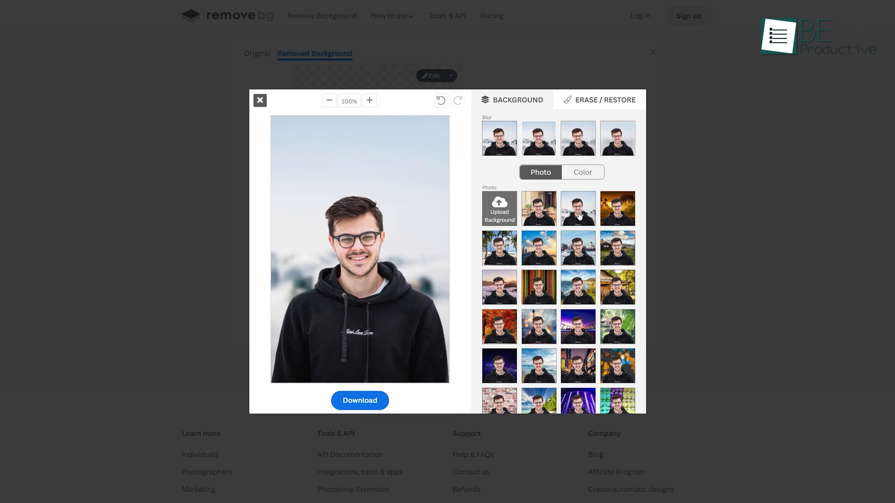
pyautogui.click(583, 171)
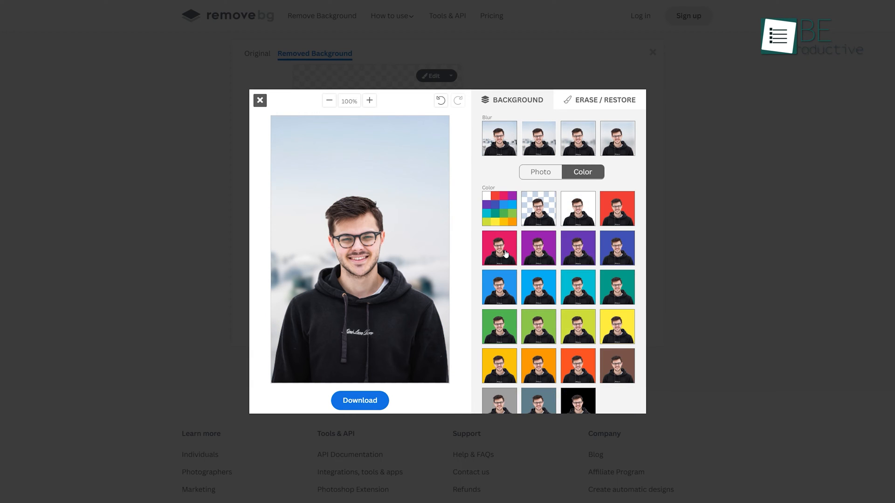
pyautogui.click(499, 288)
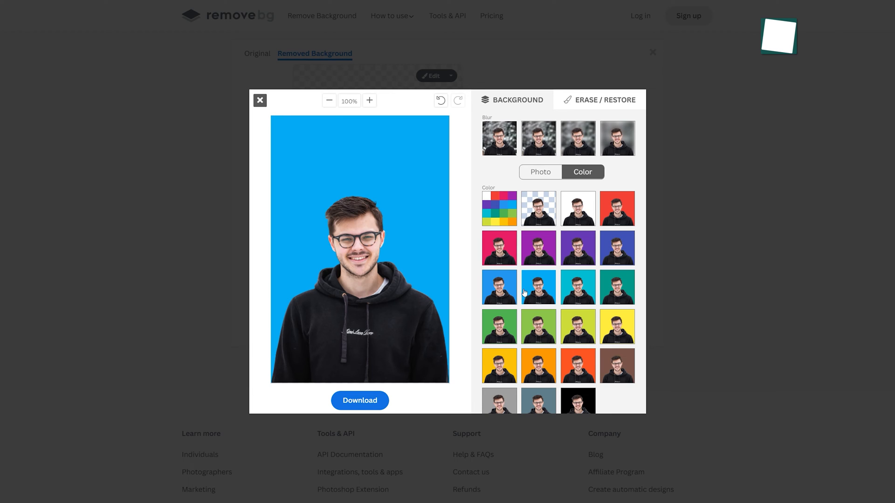
# Check the erase/restore brushes, leave the editor and download the preview-size cut-out.
pyautogui.click(604, 100)
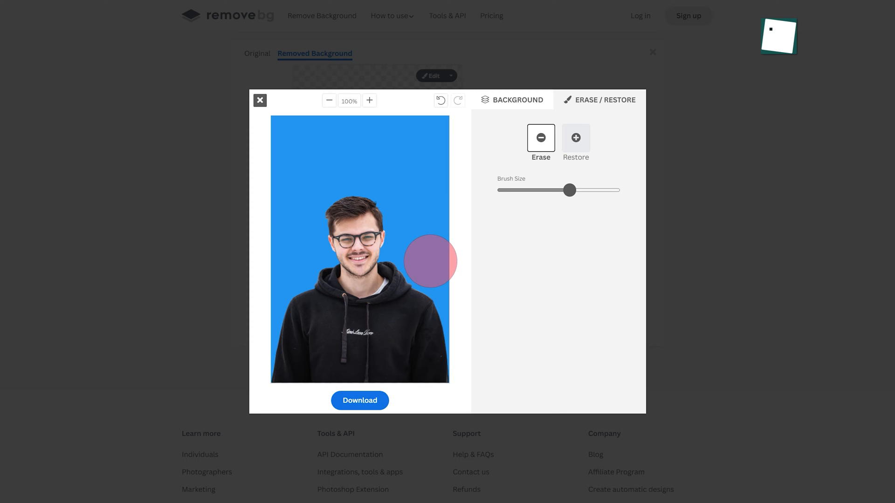
pyautogui.click(359, 401)
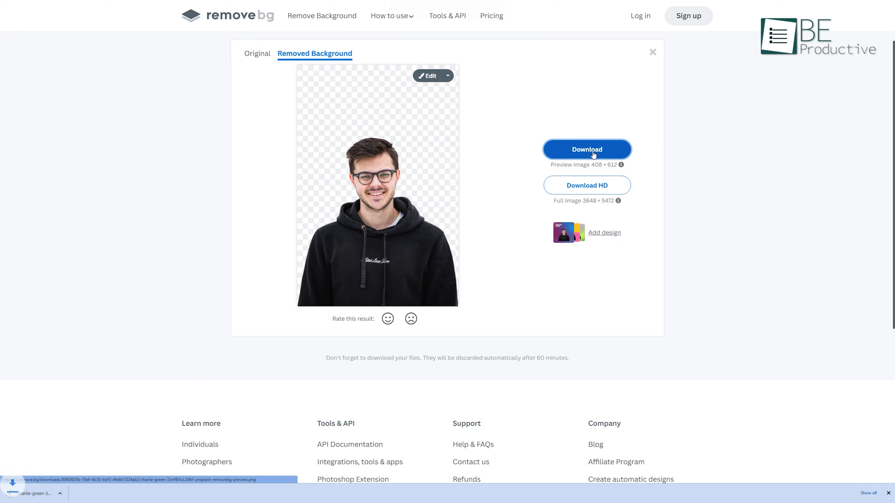
pyautogui.click(587, 149)
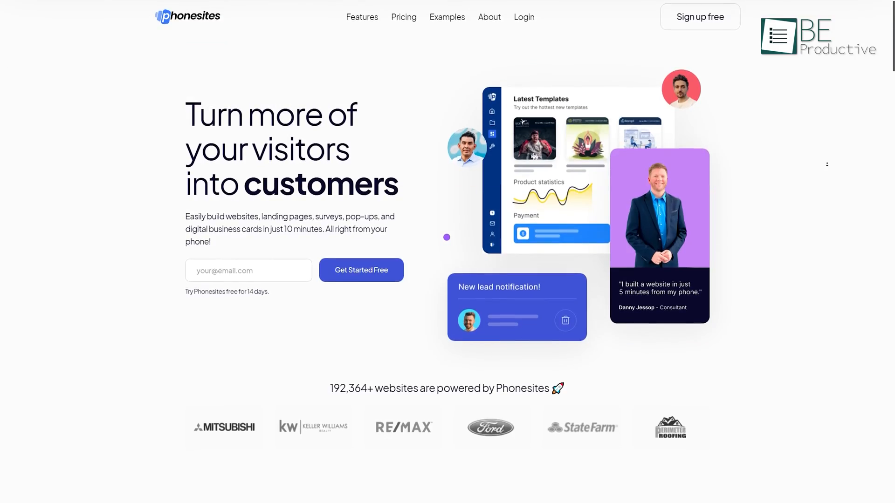
# Browse the Phonesites homepage and its page-template gallery before reaching AI Writer.
pyautogui.scroll(-3)
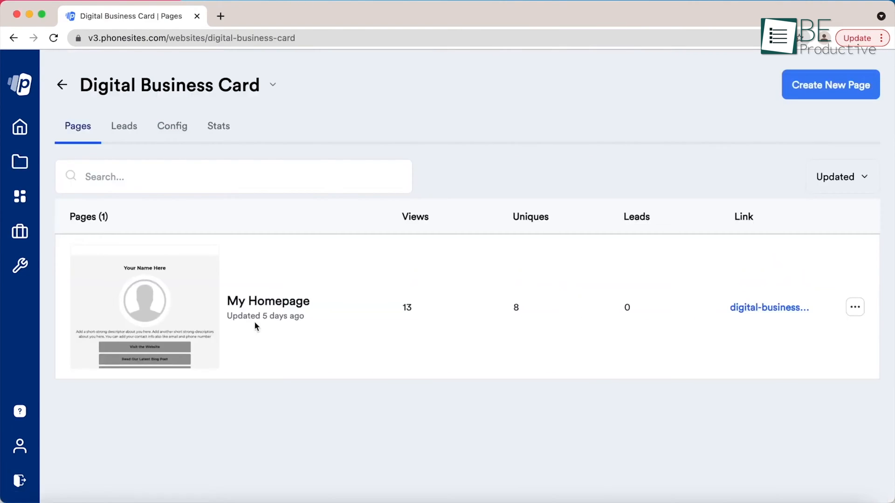
pyautogui.click(768, 308)
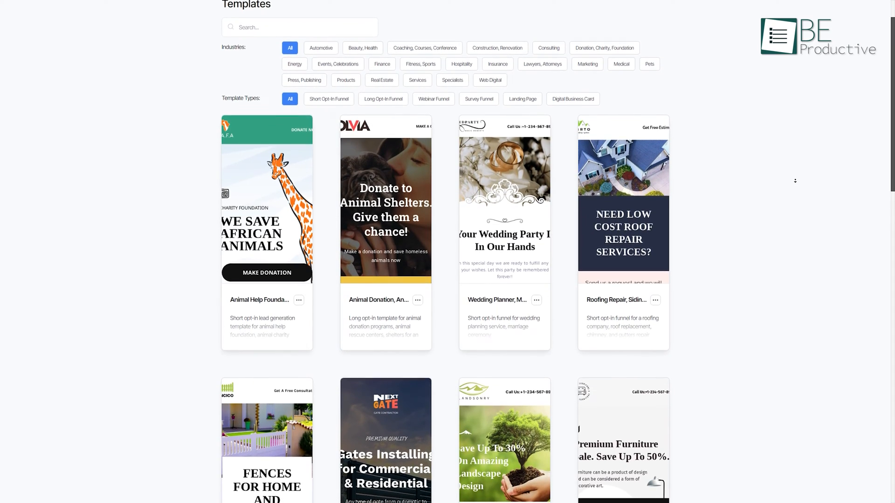
pyautogui.scroll(-3)
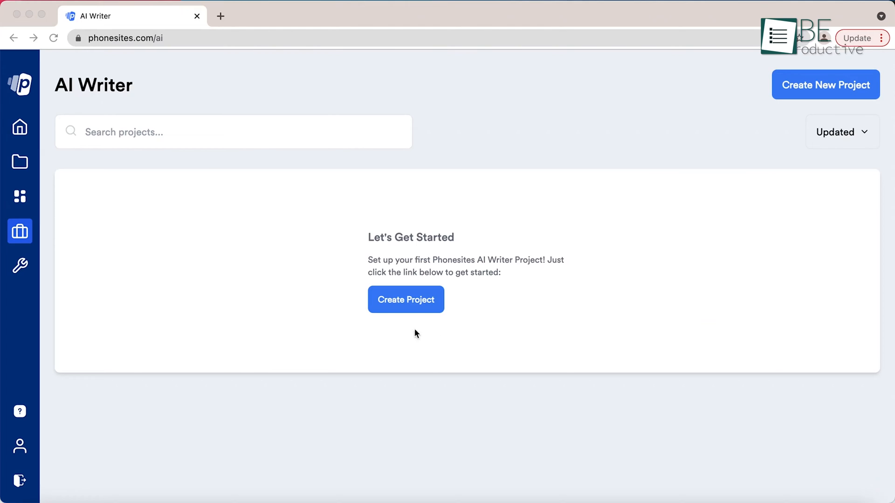
# Create a first AI Writer project and scroll through its content-type options.
pyautogui.click(406, 300)
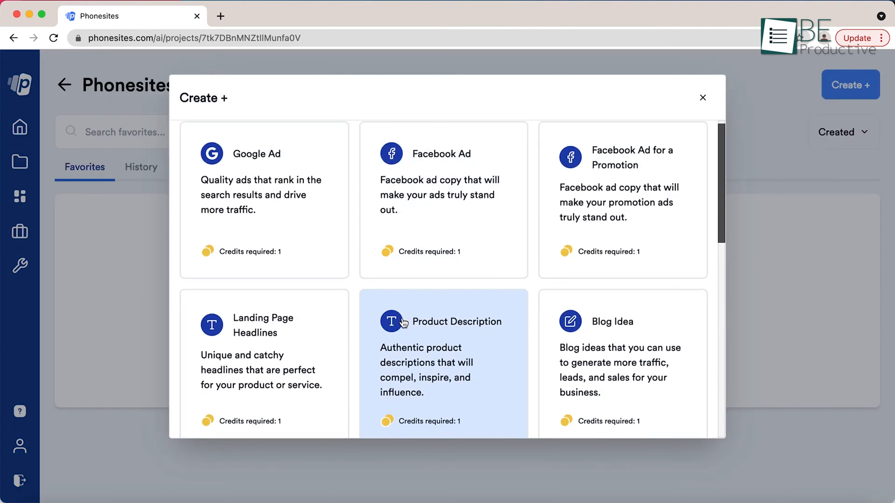
pyautogui.scroll(-3)
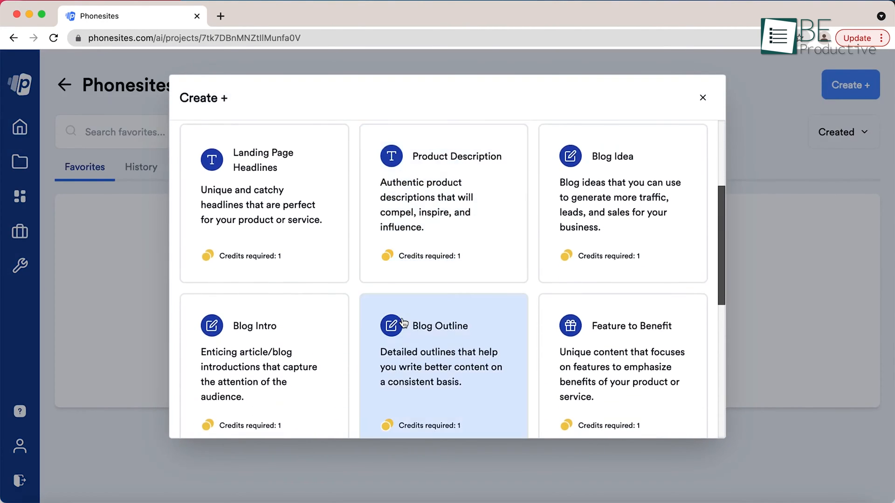
pyautogui.scroll(-3)
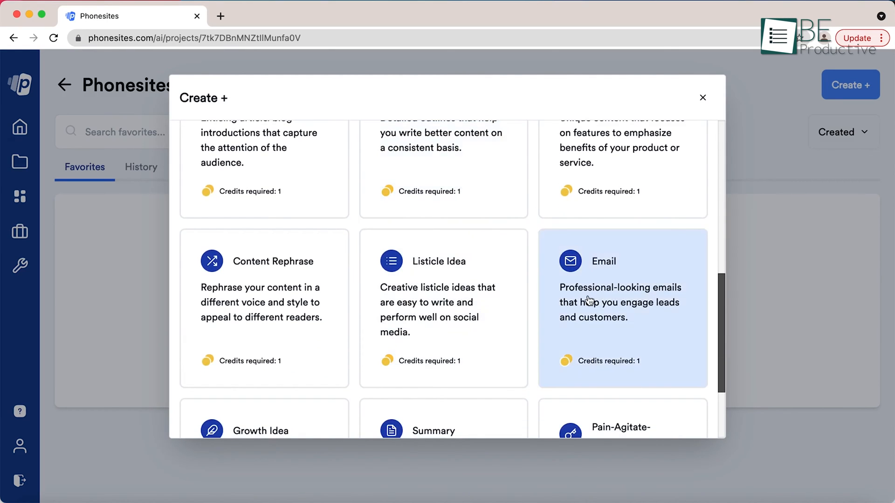
pyautogui.scroll(-3)
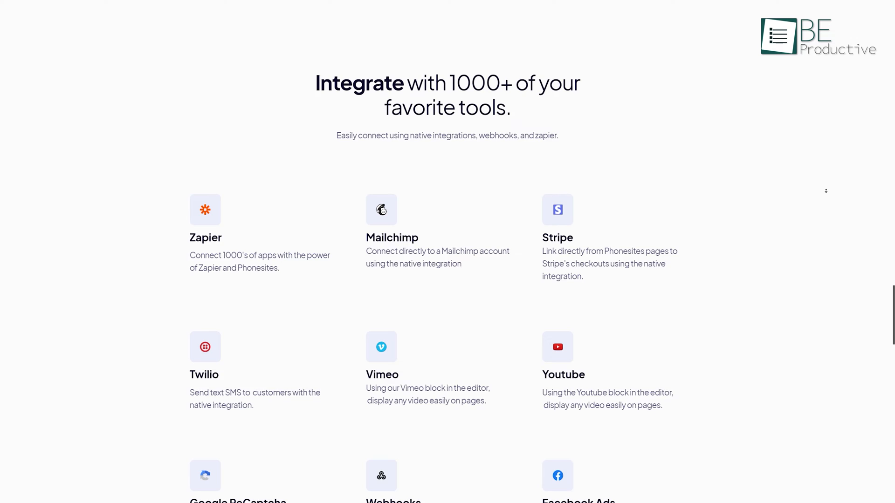
# Scroll down to the yearly plans from Essential $499 to Unlimited + $1298.
pyautogui.scroll(-3)
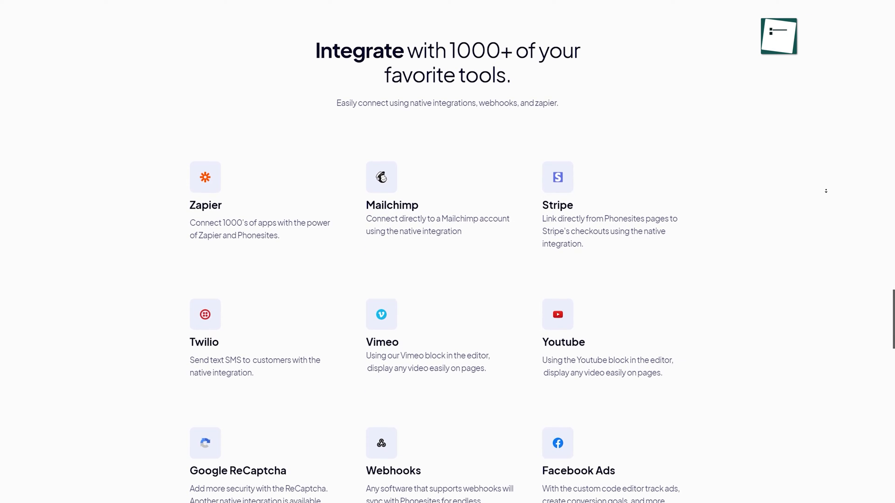
pyautogui.scroll(-3)
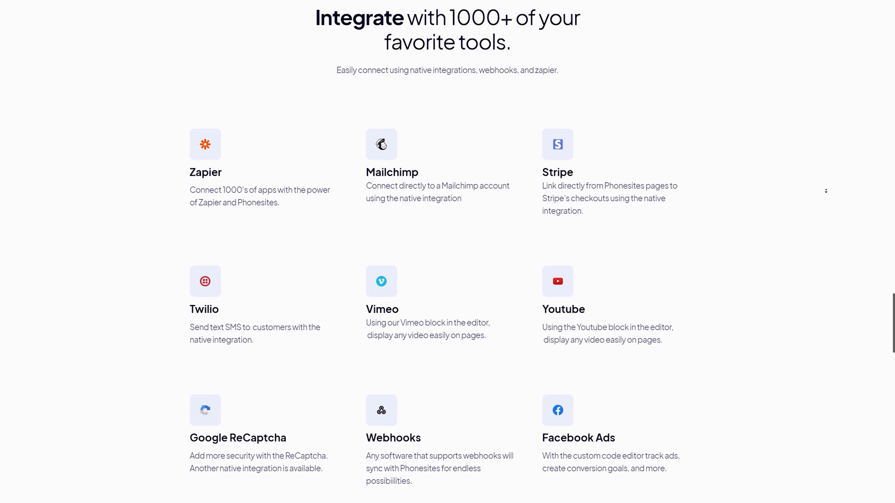
pyautogui.scroll(-3)
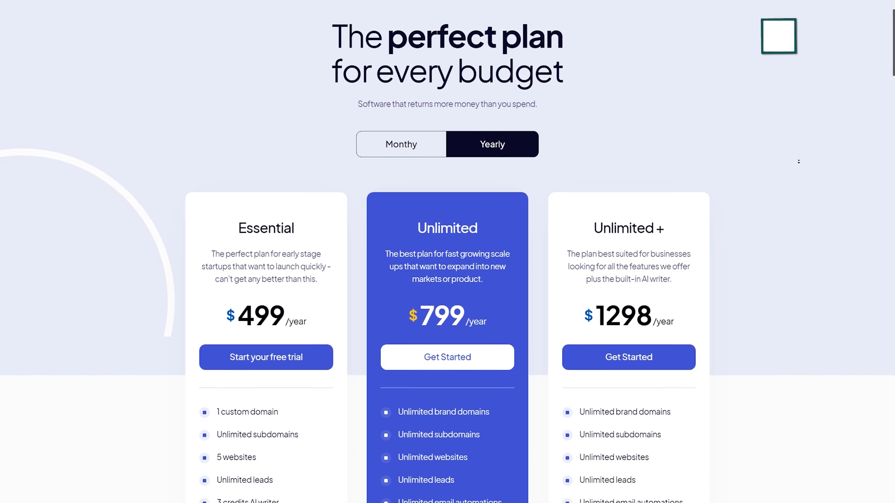
pyautogui.scroll(-3)
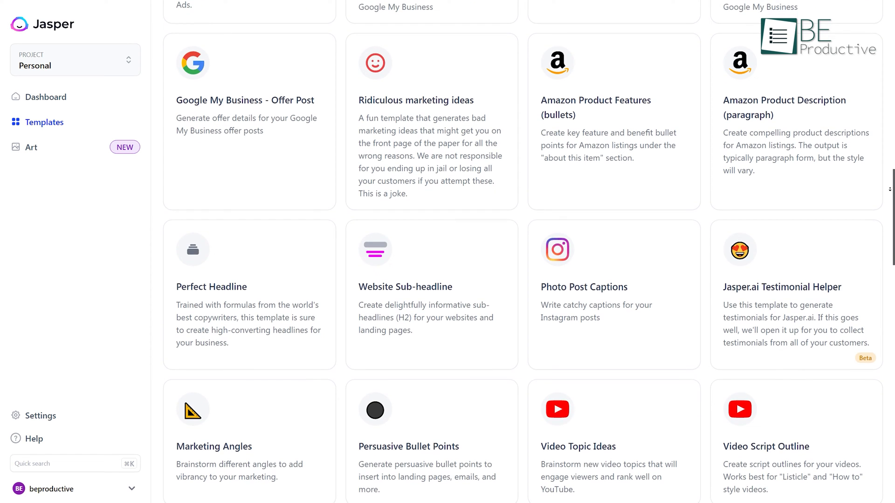
# Scroll through Jasper's template gallery toward the Product Description template.
pyautogui.scroll(-3)
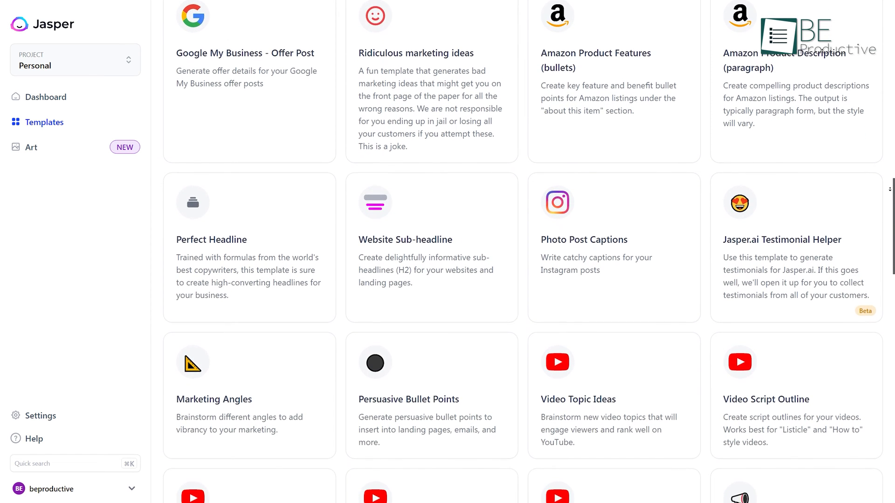
pyautogui.scroll(-3)
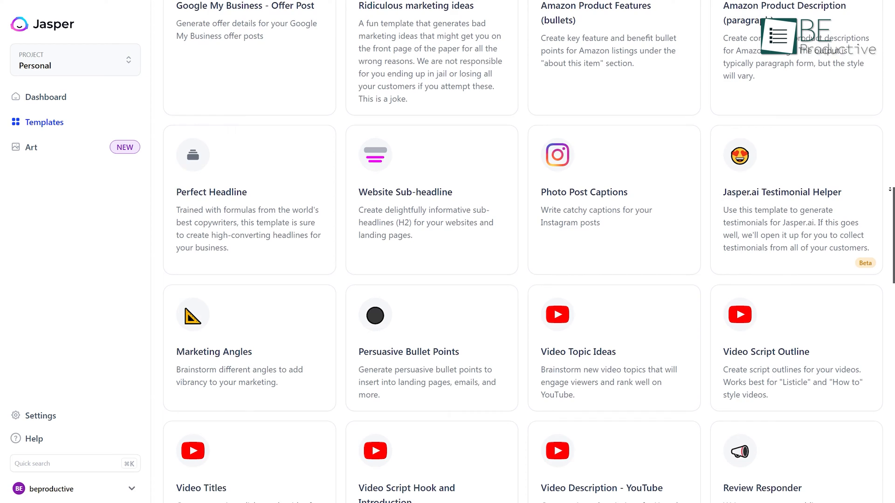
pyautogui.scroll(-3)
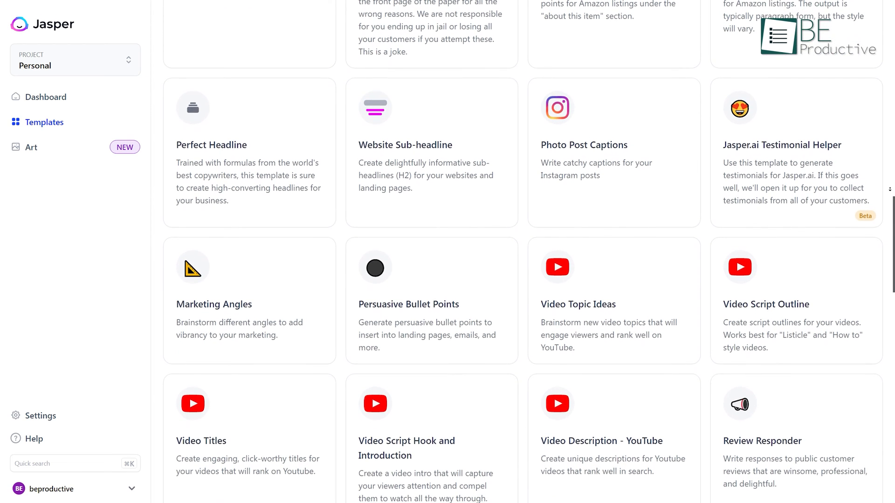
pyautogui.scroll(-3)
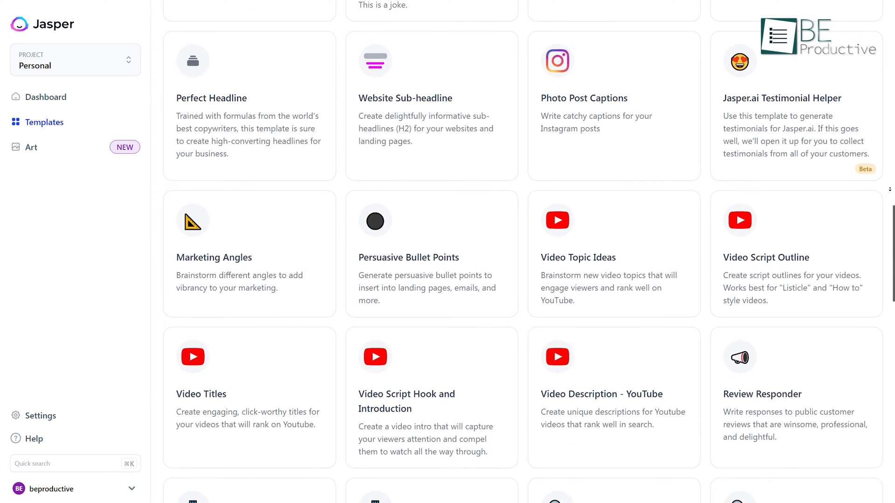
pyautogui.scroll(-3)
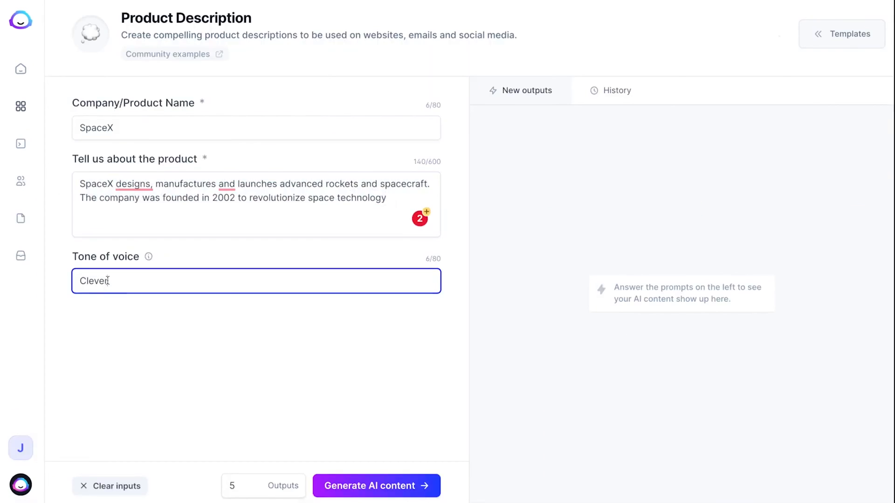
# Enter the podcast content brief 'about aliens and the tone of voice of'.
pyautogui.click(377, 487)
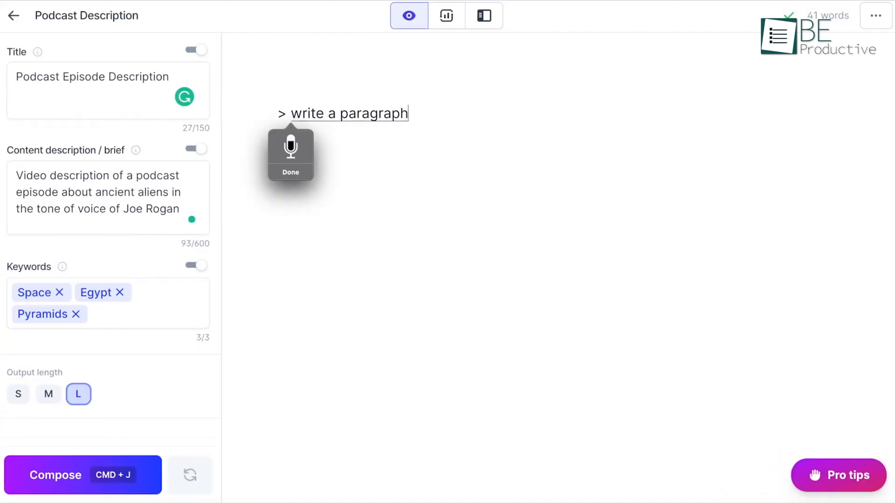
pyautogui.write('about aliens and the tone of voice of')
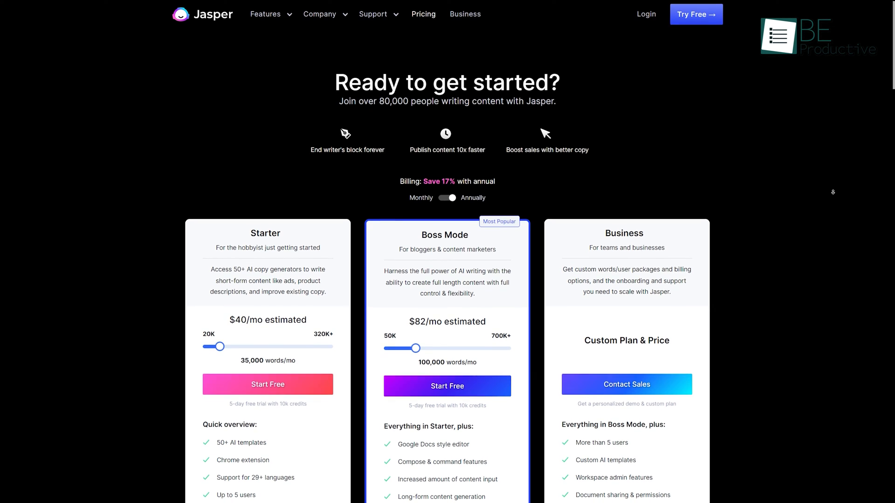
pyautogui.scroll(-3)
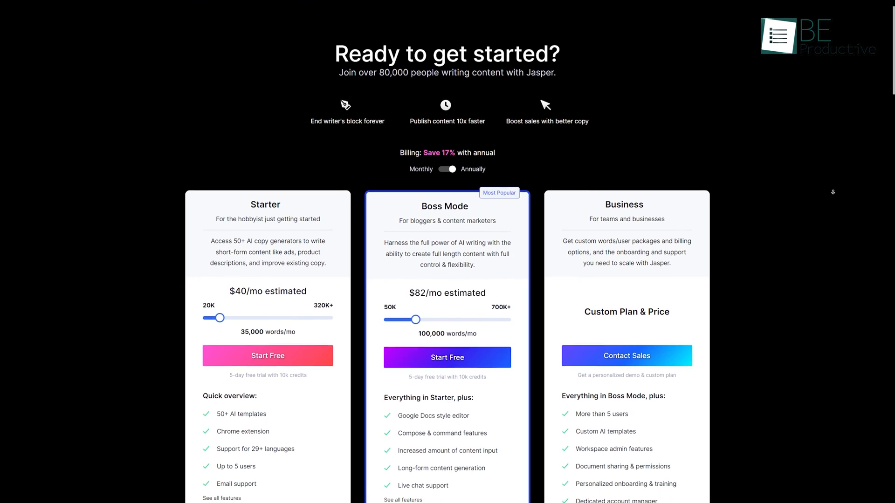
pyautogui.scroll(-3)
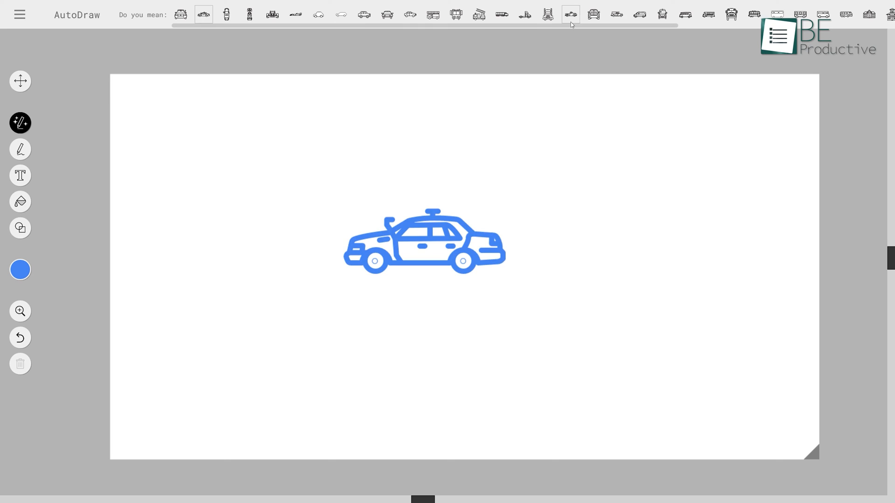
# Swap the sketch for the race car suggestion, fill it, and use the menu options.
pyautogui.click(297, 13)
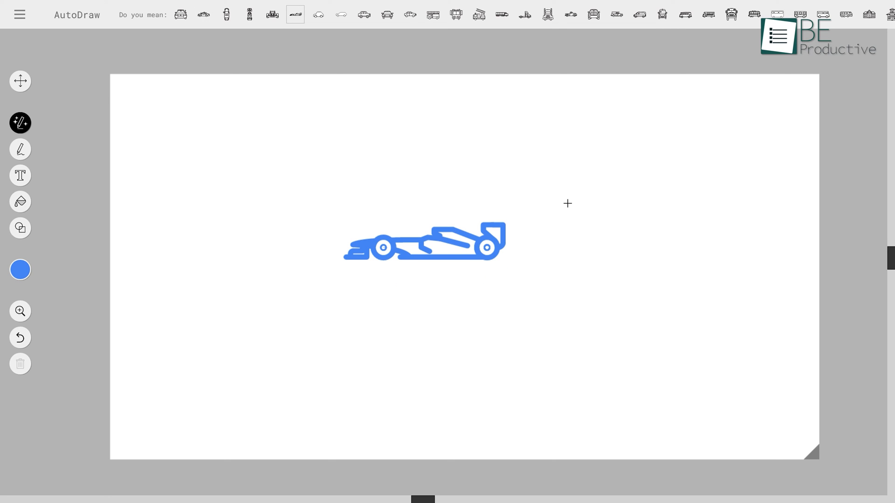
pyautogui.click(21, 149)
pyautogui.write('car')
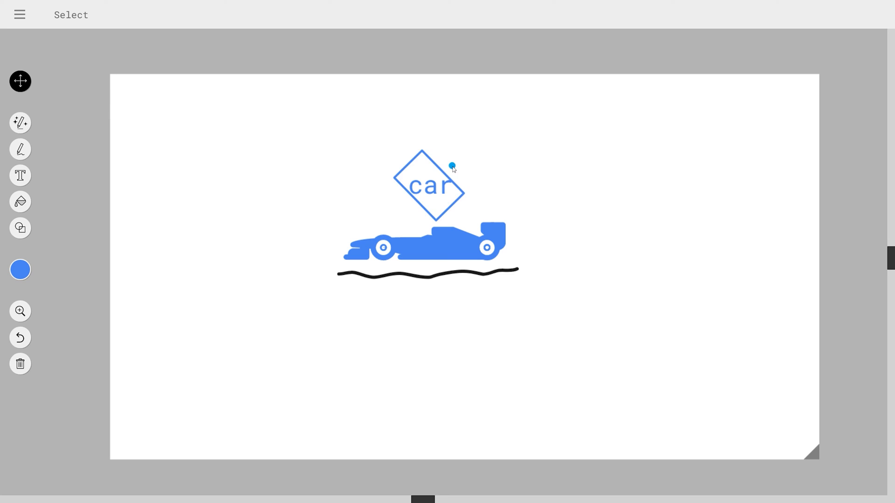
pyautogui.click(18, 14)
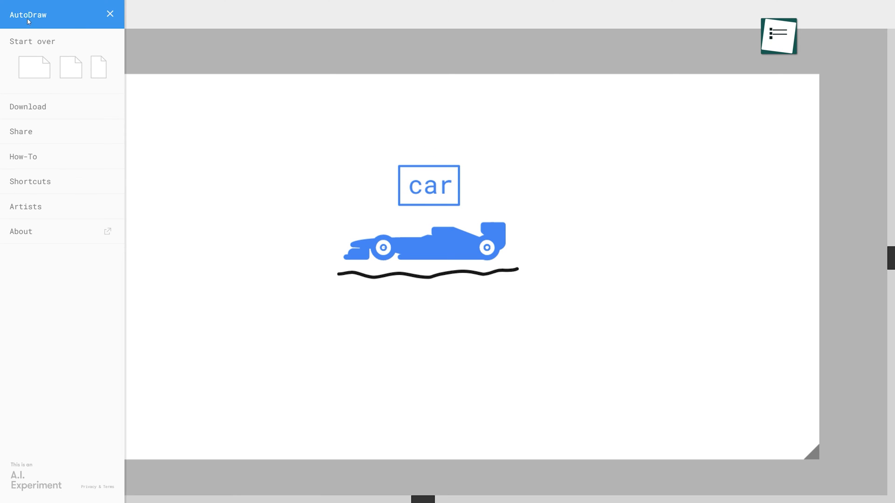
pyautogui.click(28, 106)
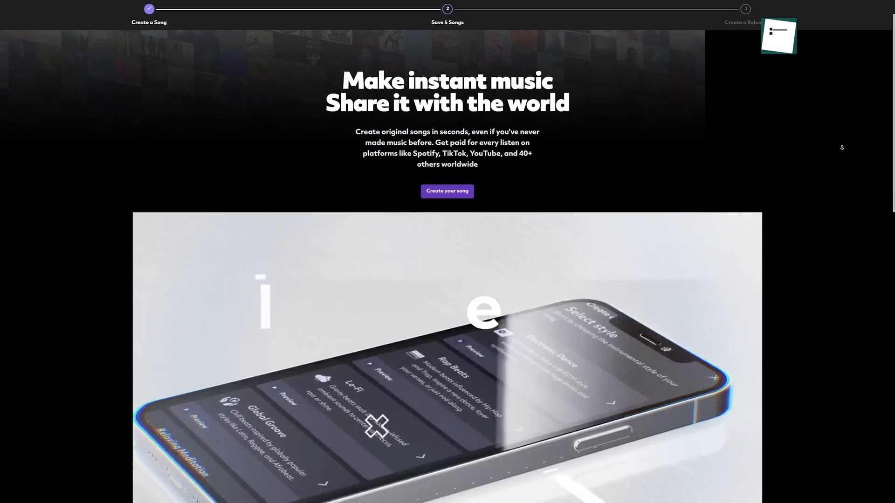
# Look over the Boomy home page and start creating a new song.
pyautogui.scroll(-3)
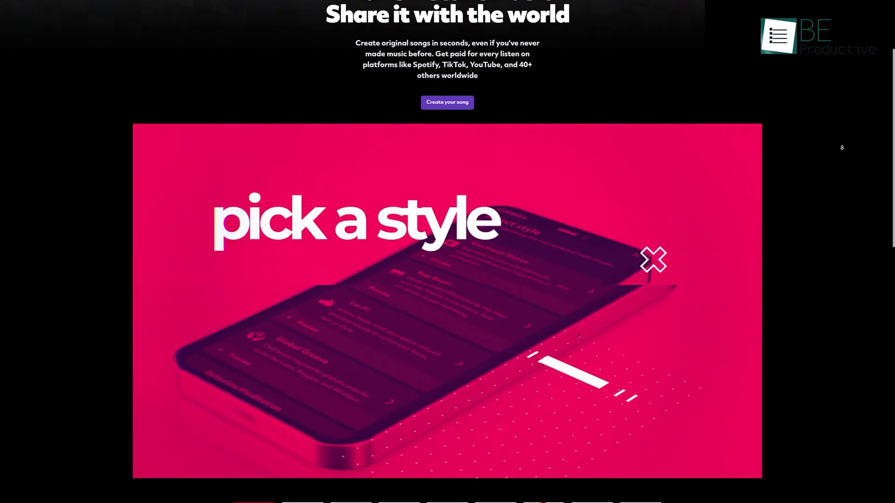
pyautogui.scroll(3)
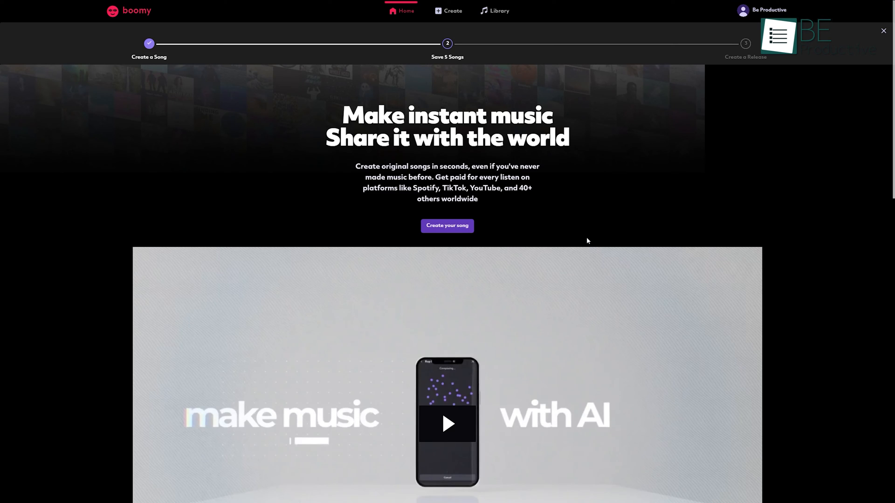
pyautogui.click(448, 226)
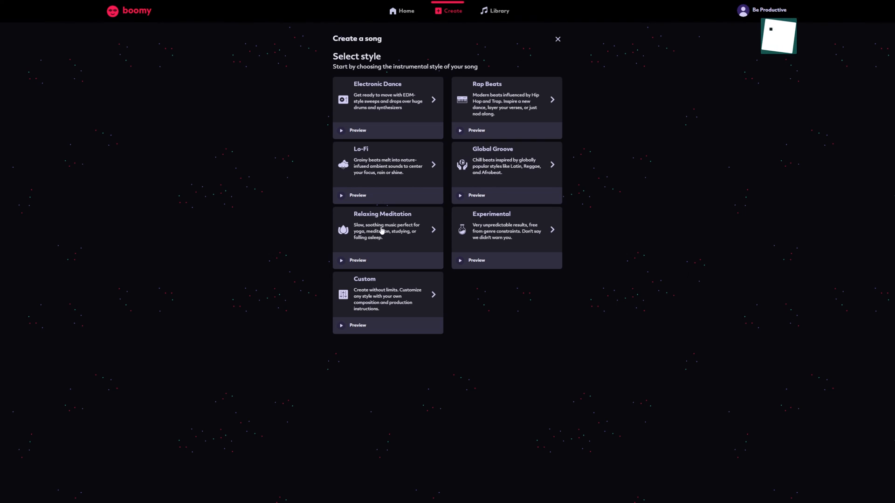
# Generate an Electronic Dance song in the Warehouse Groove sub-style.
pyautogui.click(387, 99)
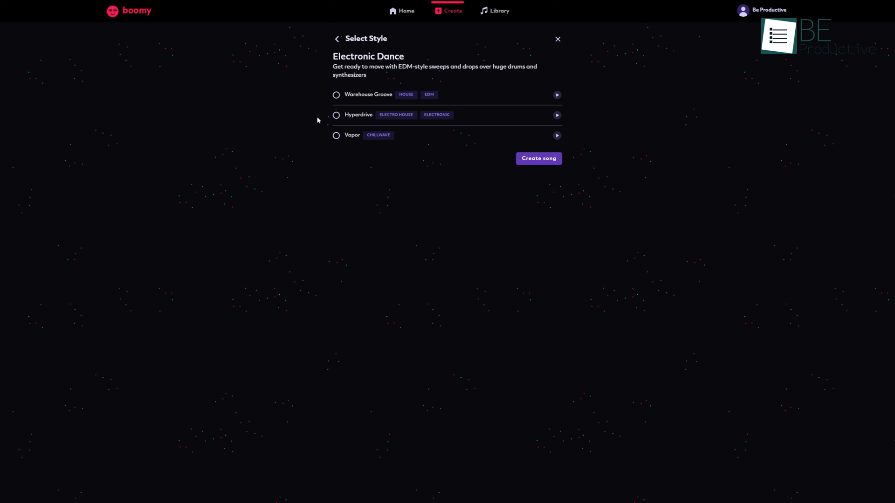
pyautogui.click(336, 95)
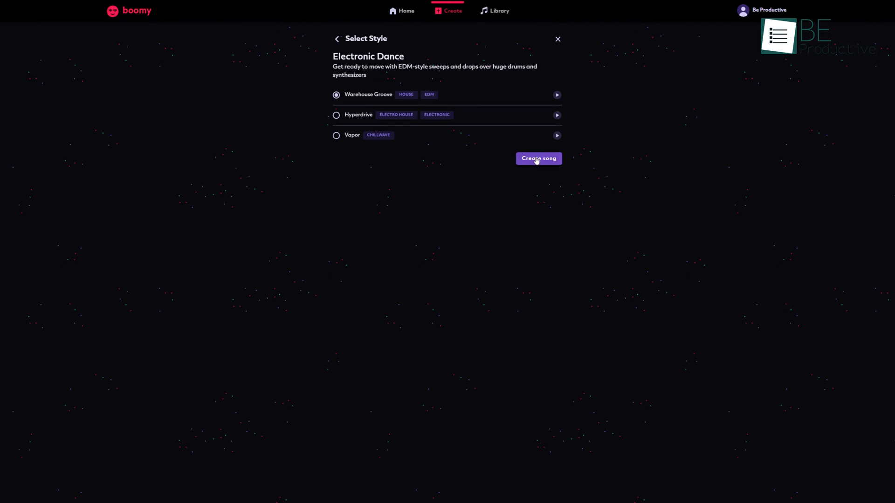
pyautogui.click(539, 159)
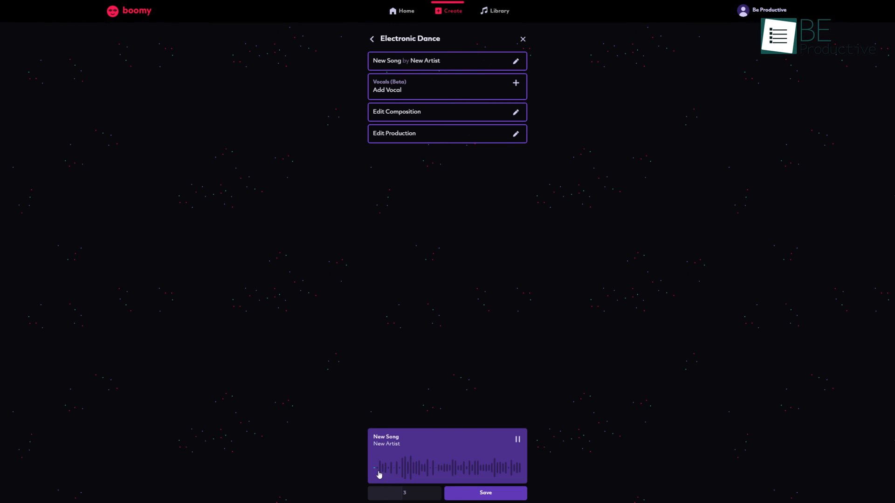
# Pause the new song's playback and go to Edit Composition.
pyautogui.click(448, 86)
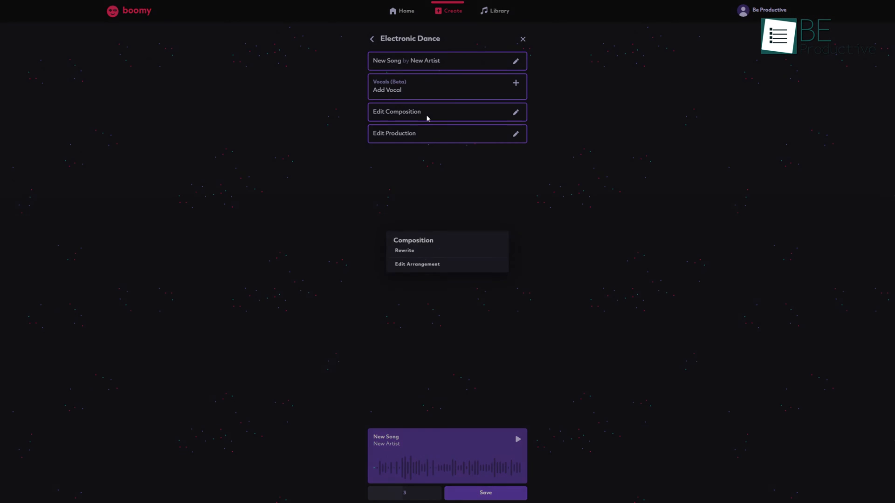
pyautogui.click(446, 133)
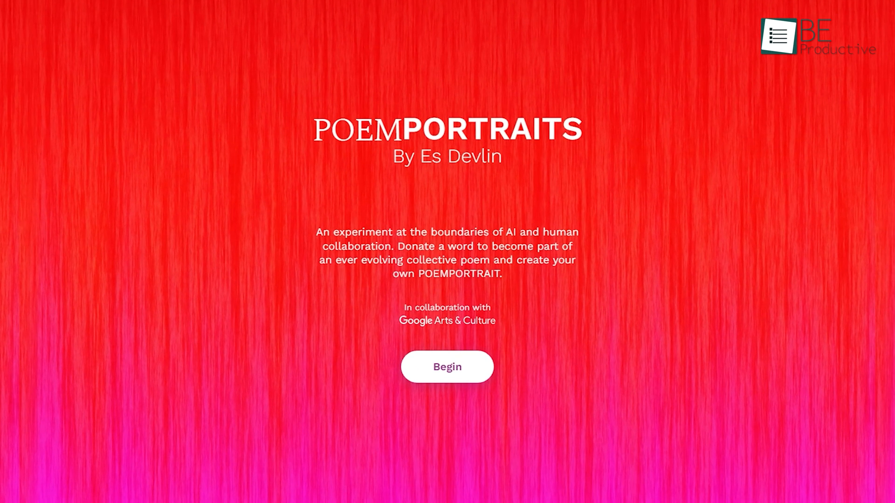
# Begin the word donation for a poem portrait, then retry to capture a camera portrait.
pyautogui.click(448, 367)
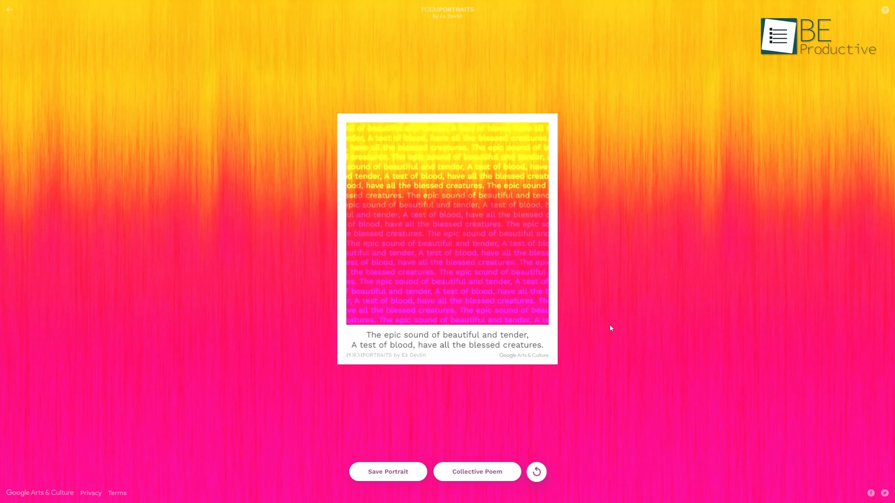
pyautogui.click(536, 472)
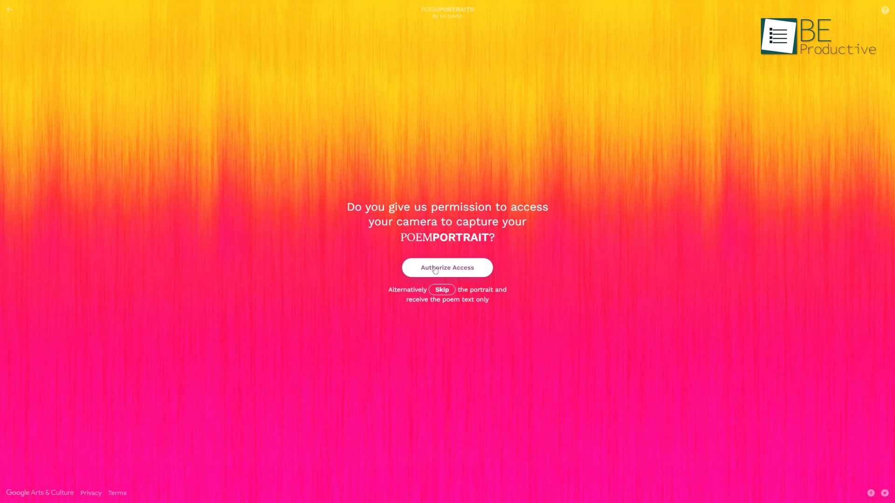
# Authorize camera access for the Poem Portraits face capture, then view the collective poem.
pyautogui.click(446, 269)
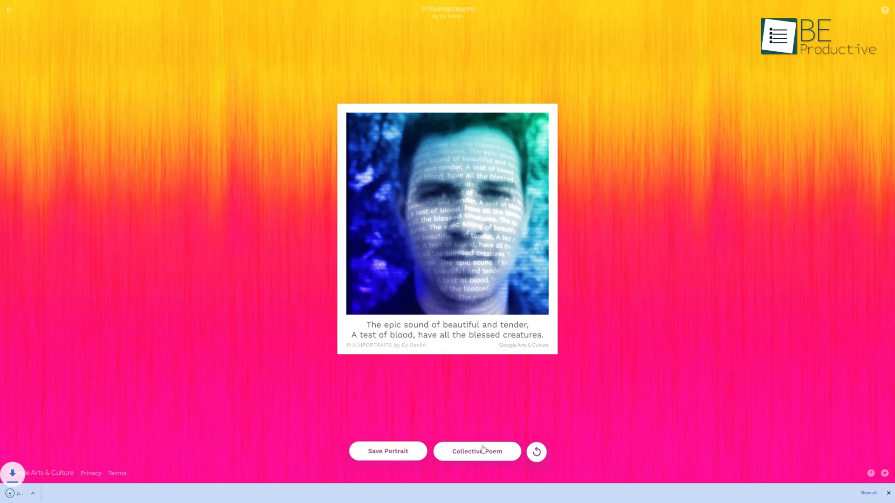
pyautogui.click(476, 451)
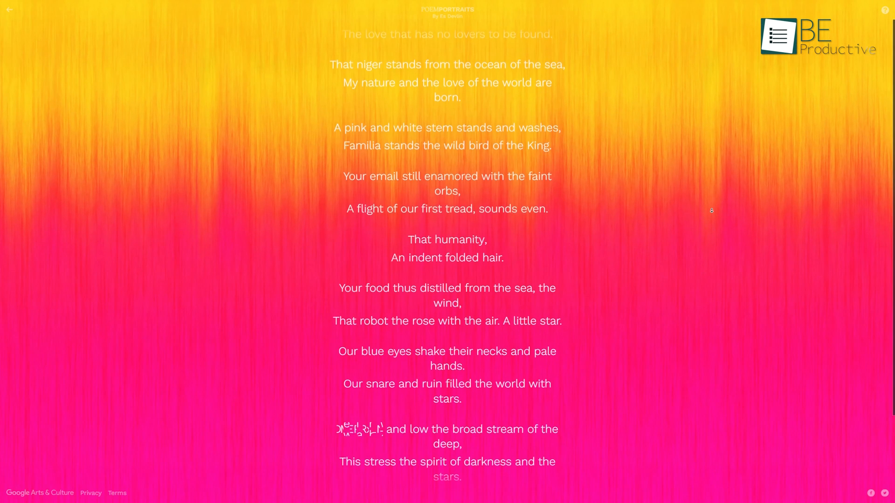